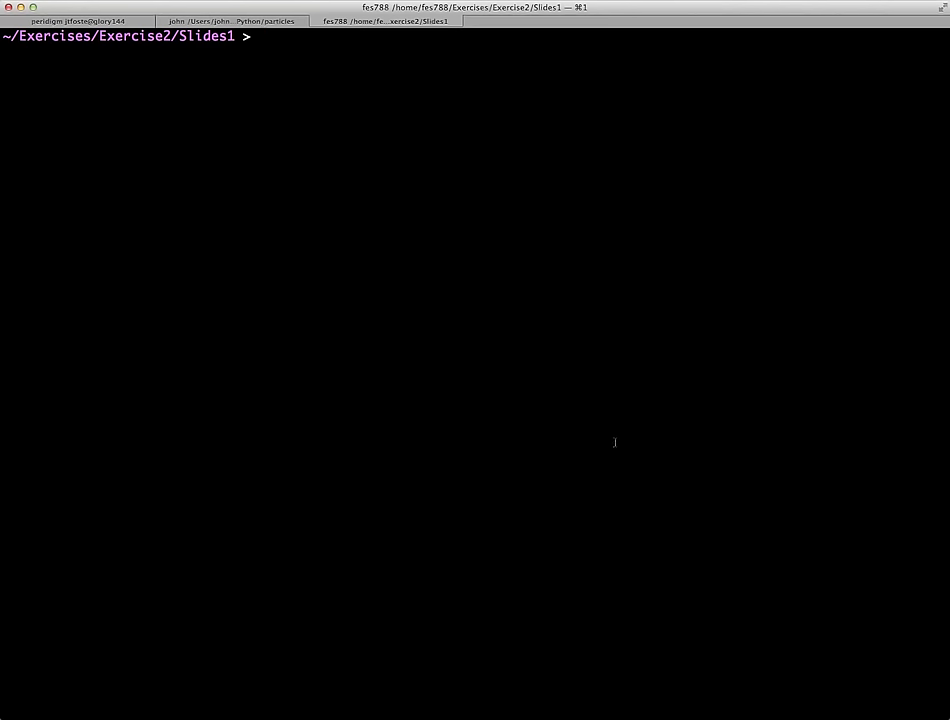
Step: Page through /etc/passwd with more, then quit the pager
text(more /etc/pa)
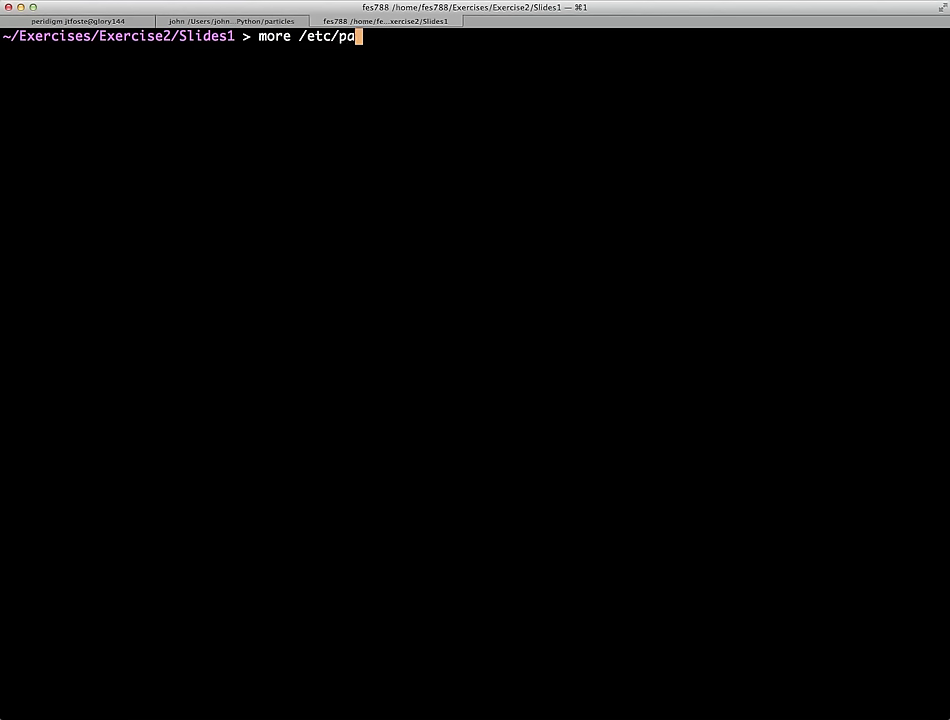
key(Return)
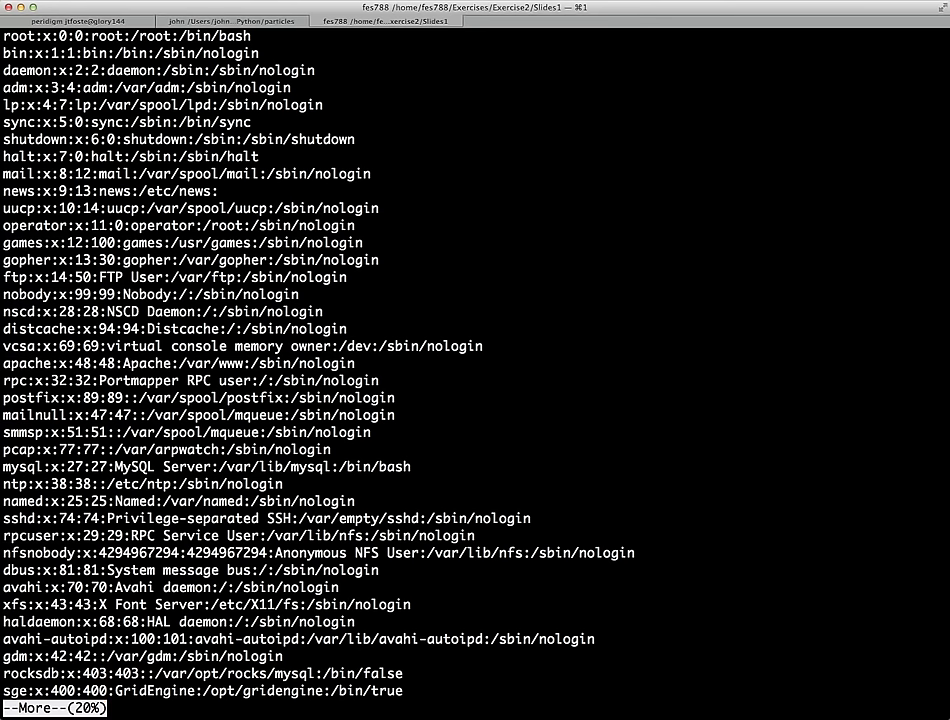
key(q)
text(awk -F: '/Millwater/)
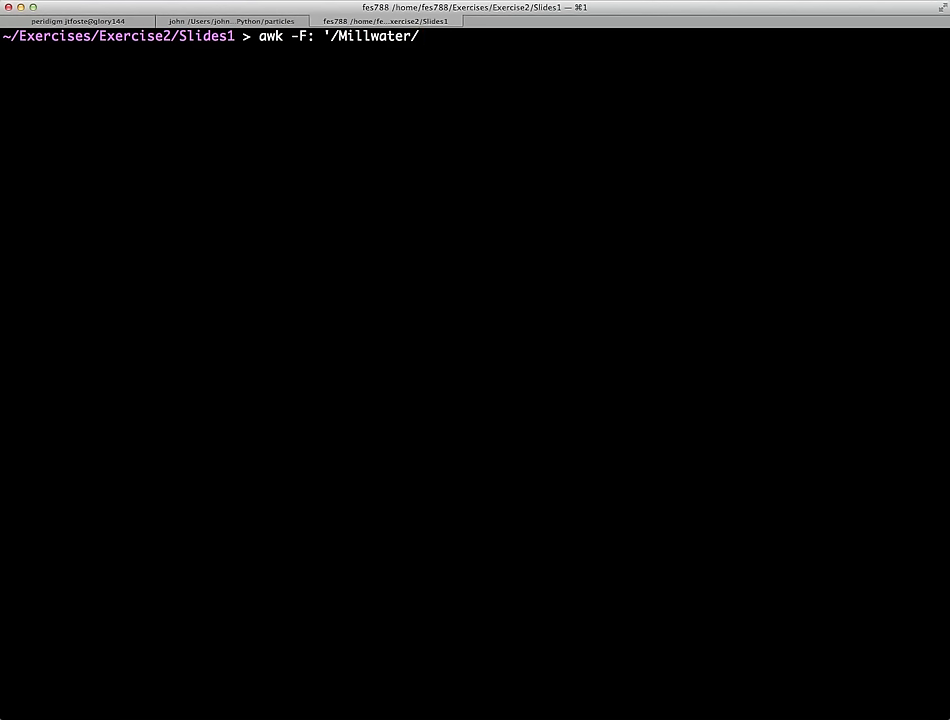
Step: Run awk -F: '/Millwater/ {print}' /etc/passwd to list matching entries
text(')
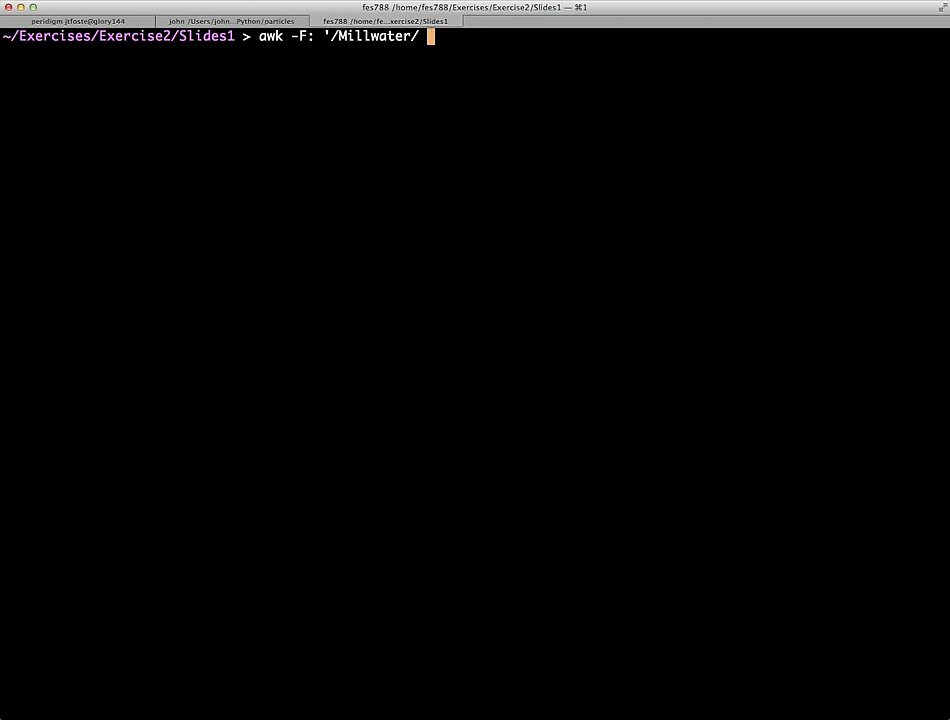
text({print})
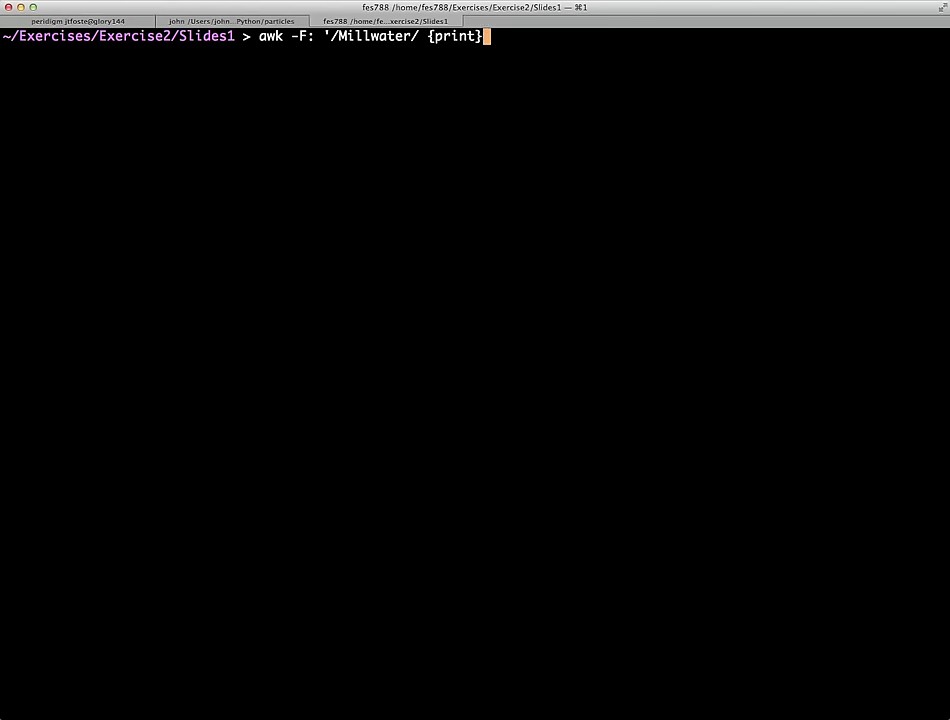
text(' /etc/)
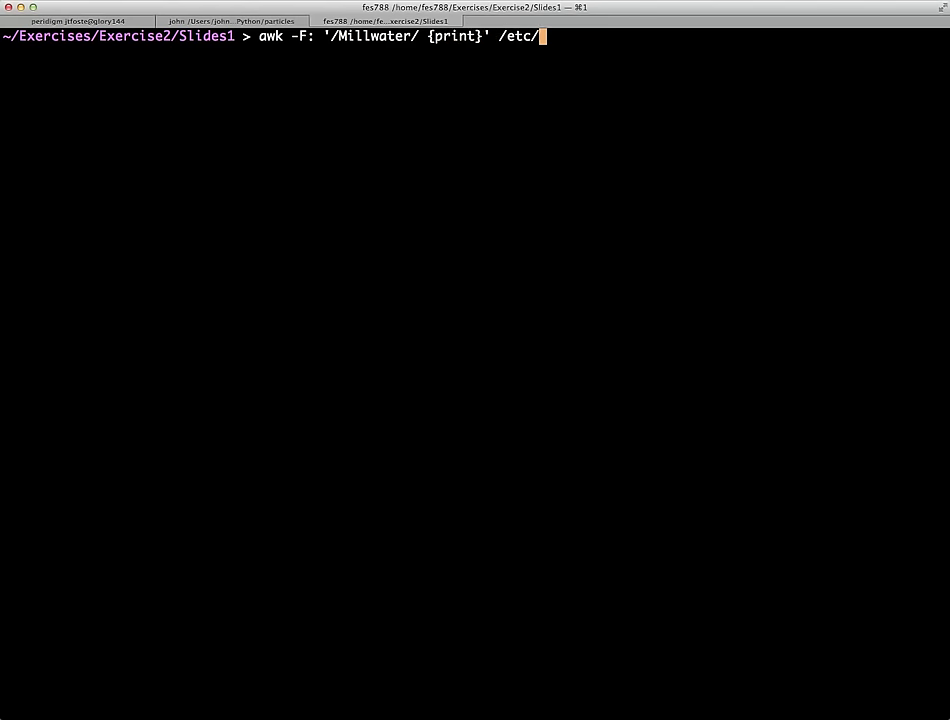
key(Return)
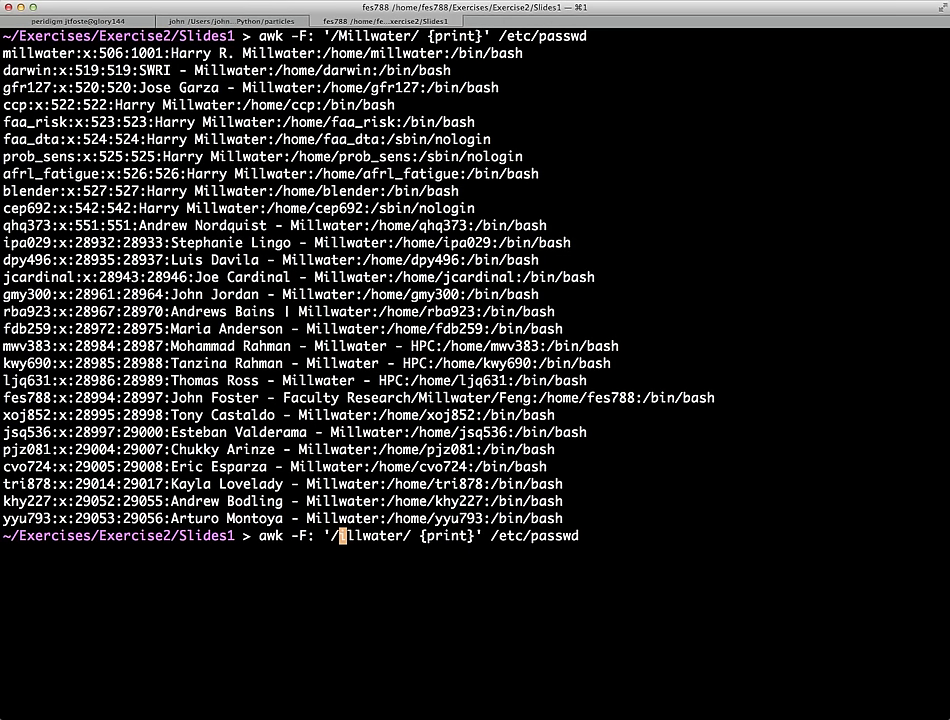
Step: Run the lowercase /millwater/ search, then the case-tolerant /[Mm]illwater/ version
text(m)
key(Return)
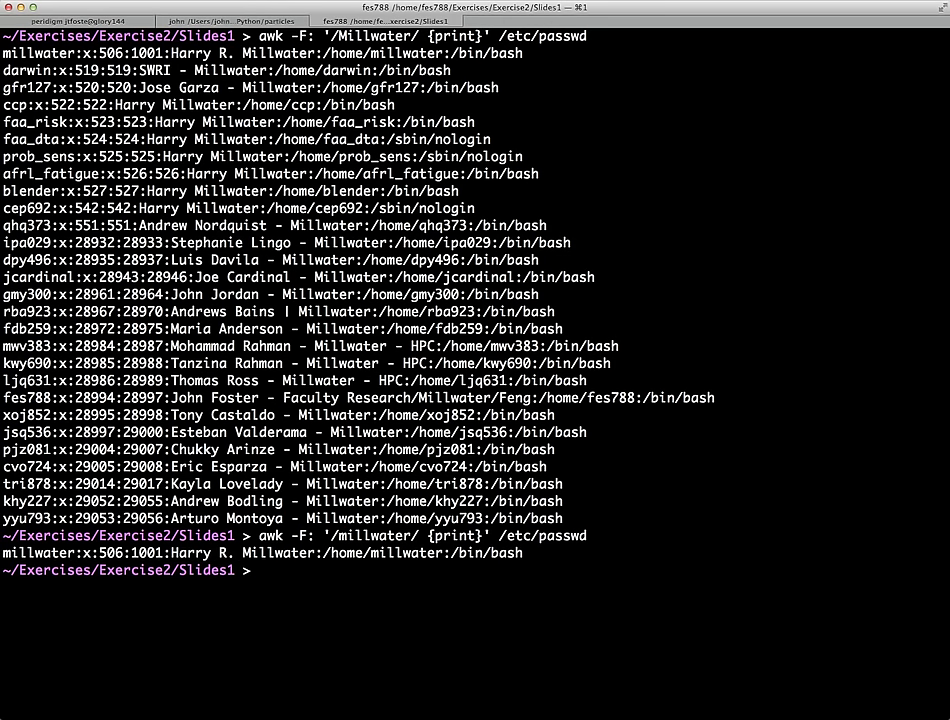
text(awk -F: '/millwater/ {print}' /etc/passwd)
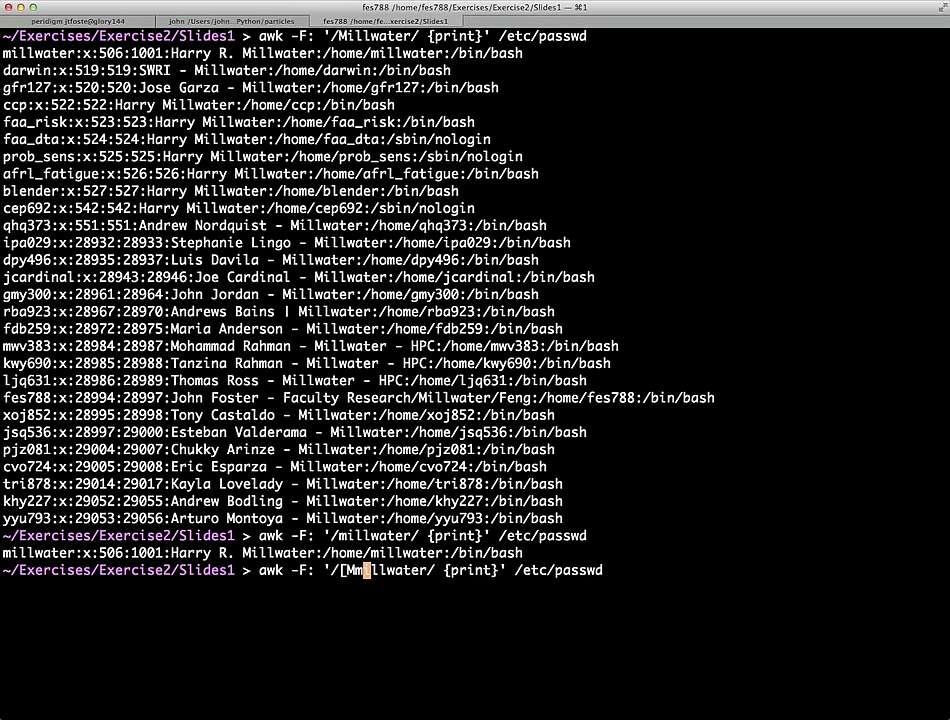
key(Return)
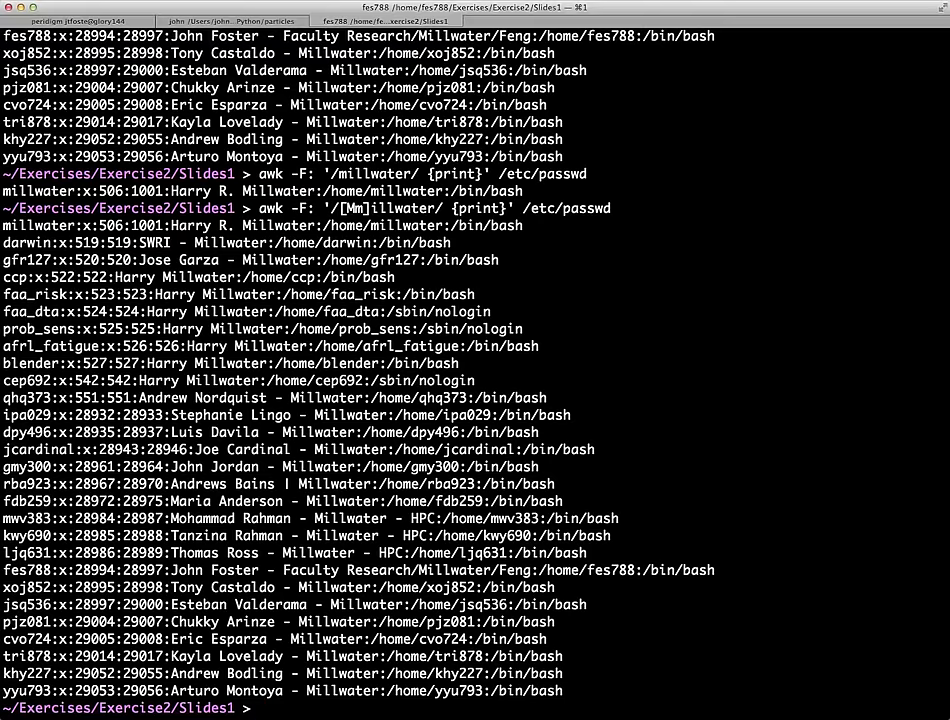
text(awk -F: '/[Mm]illwater/ {print}' /etc/passwd)
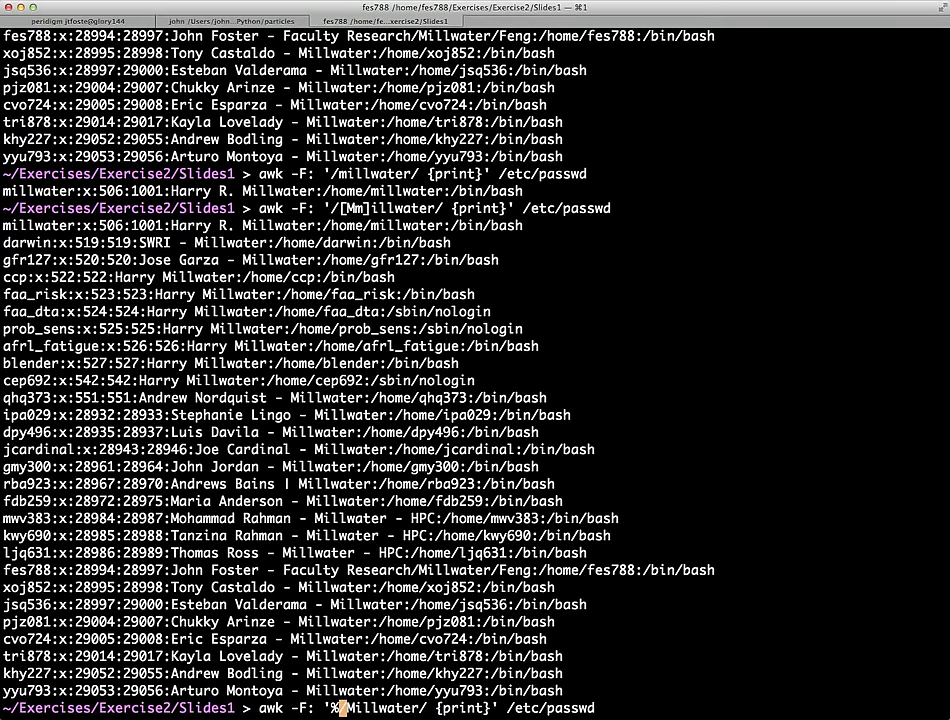
Step: Try $5 before the pattern (syntax error), then print only field $5 of Millwater entries
text($5)
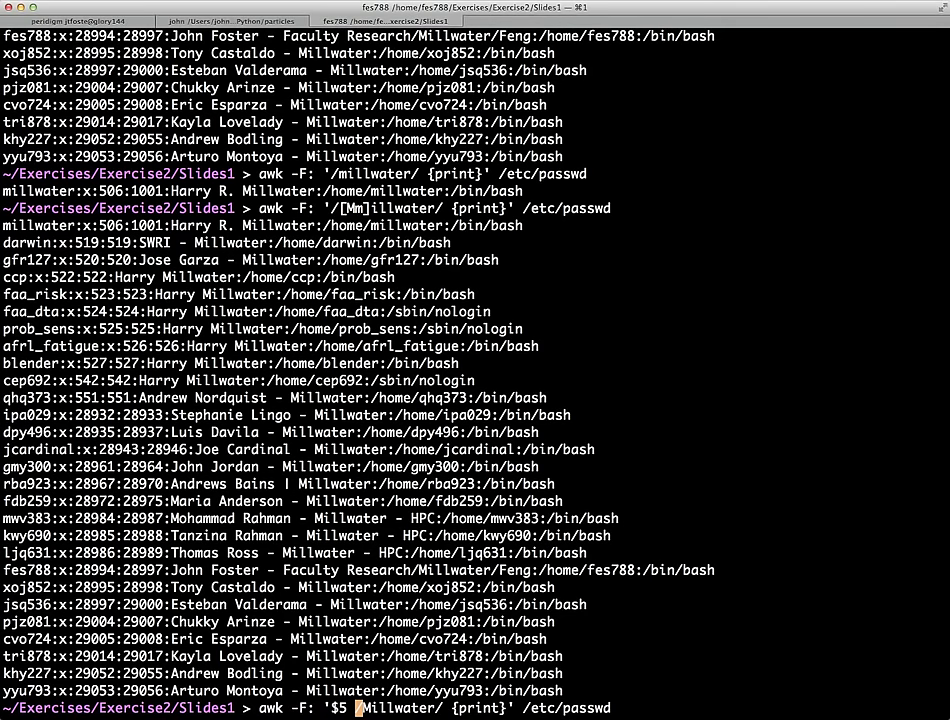
text( -)
key(Return)
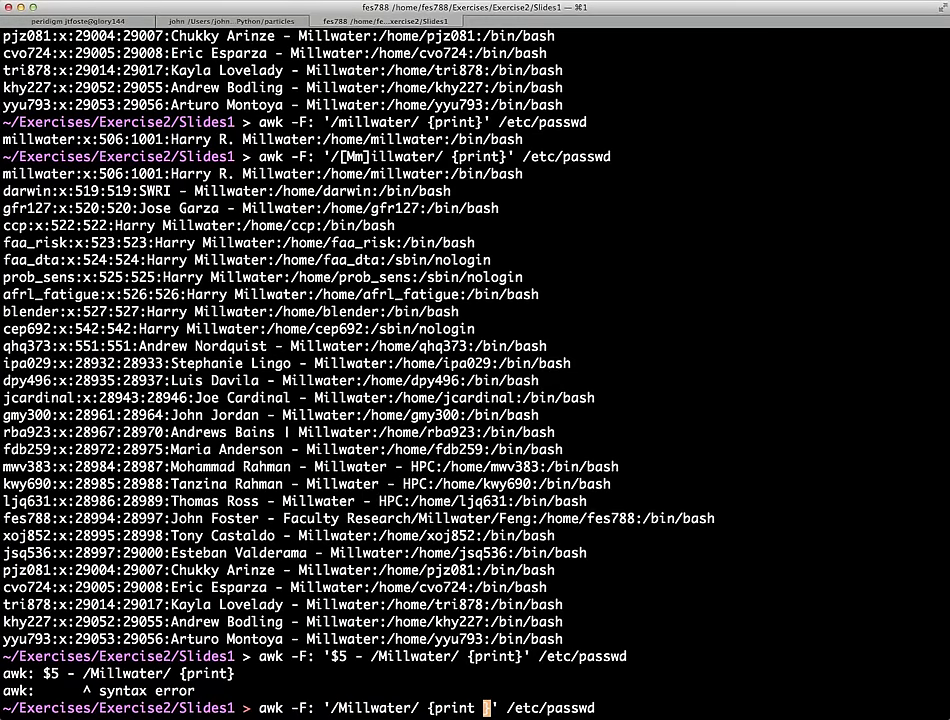
text($)
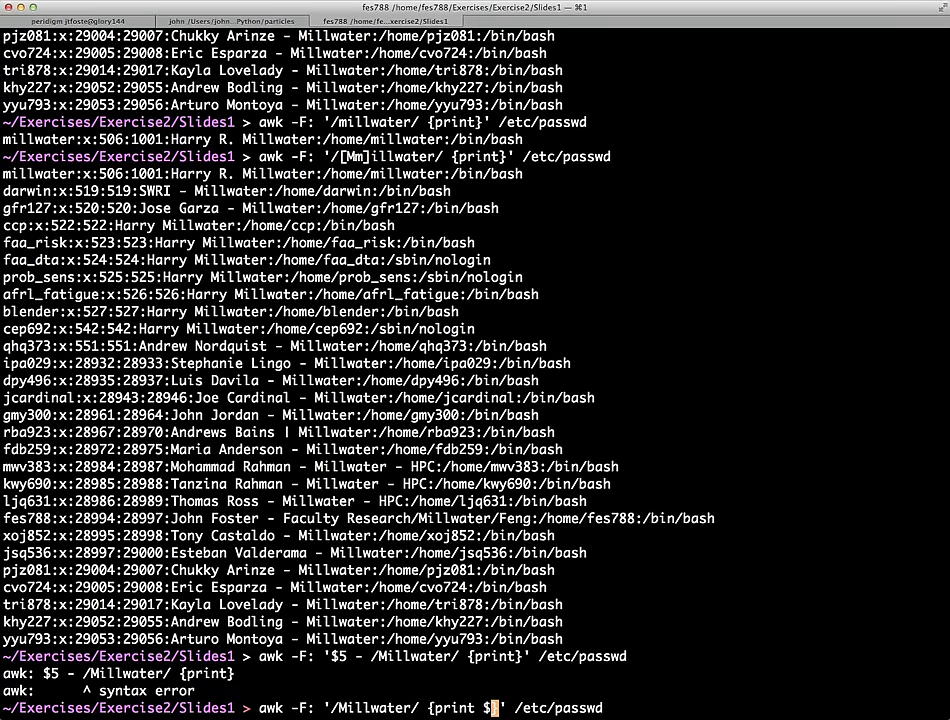
key(Return)
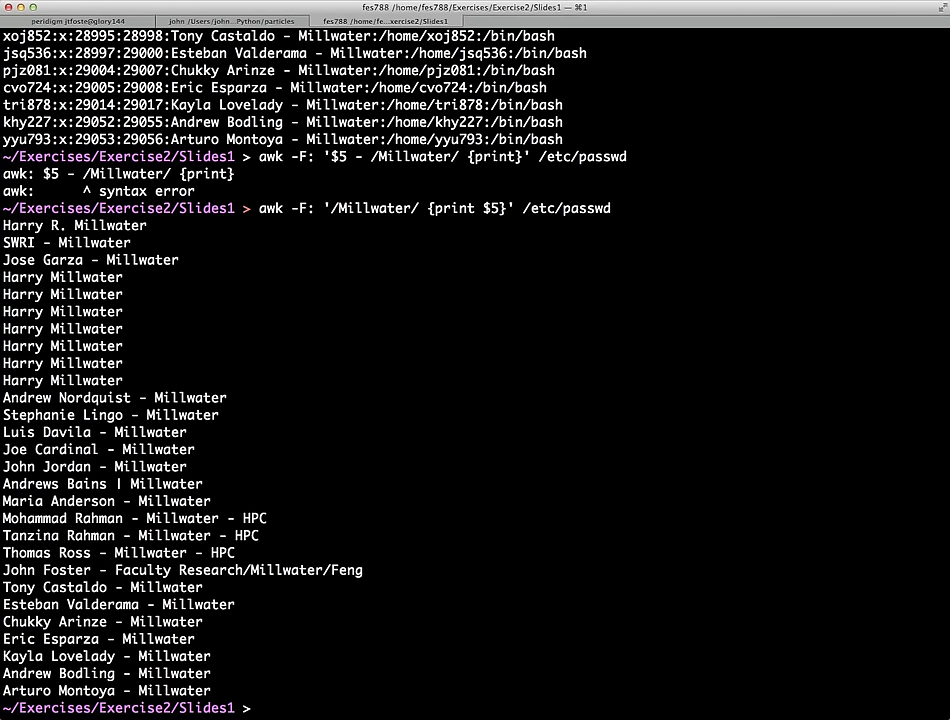
Step: Pipe the name field into a second awk '/.*/ {print $1, $2}'
text(awk -F: '/Millwater/ {print $5}' /etc/passwd)
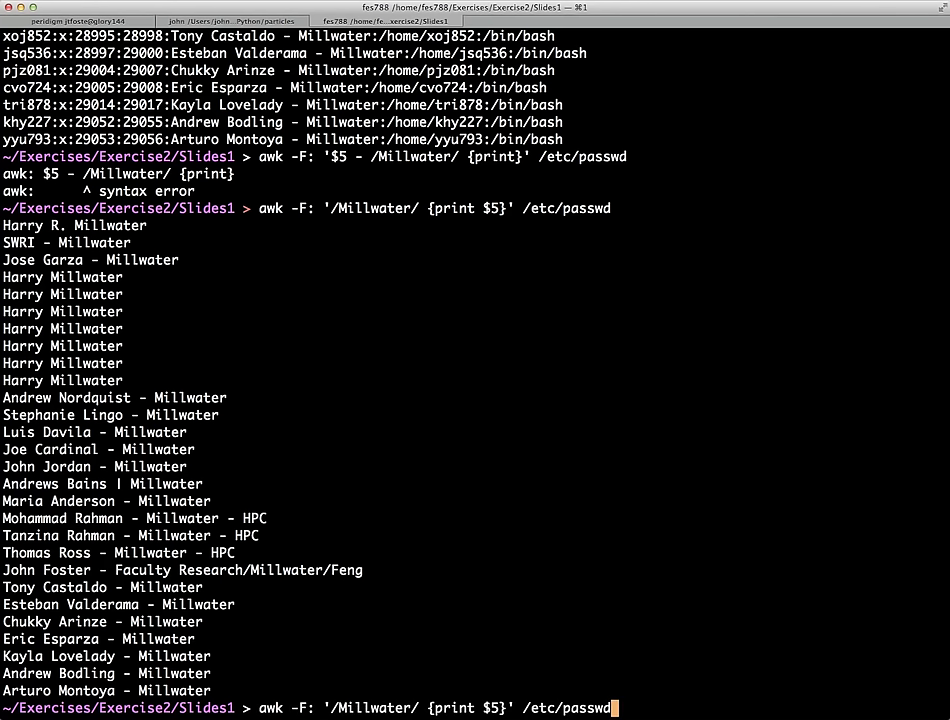
text(| awk ')
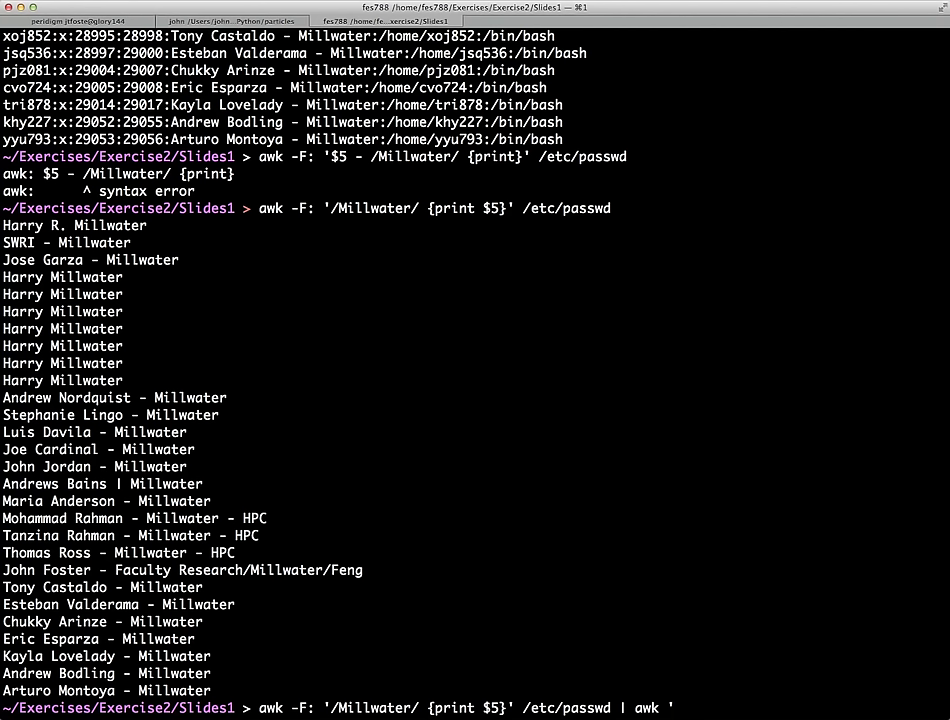
text(/.)
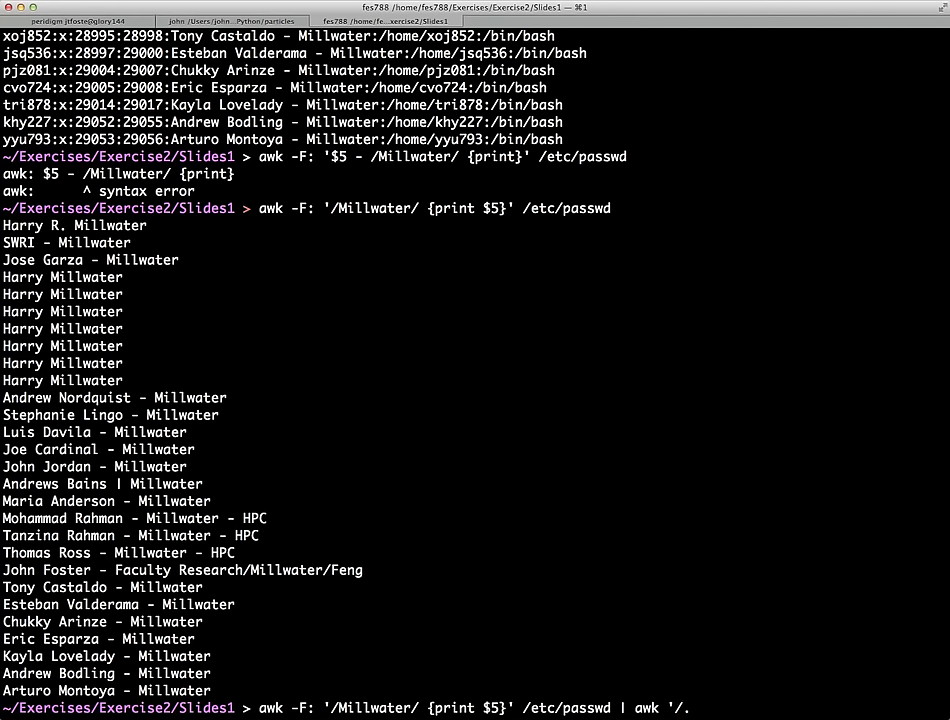
text(.*/)
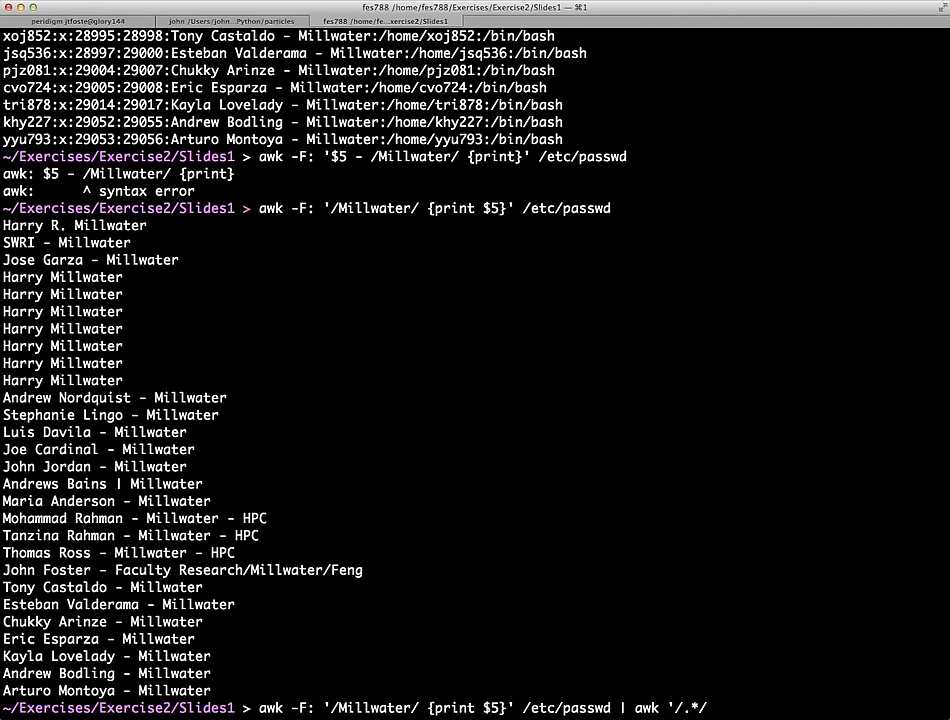
text({print)
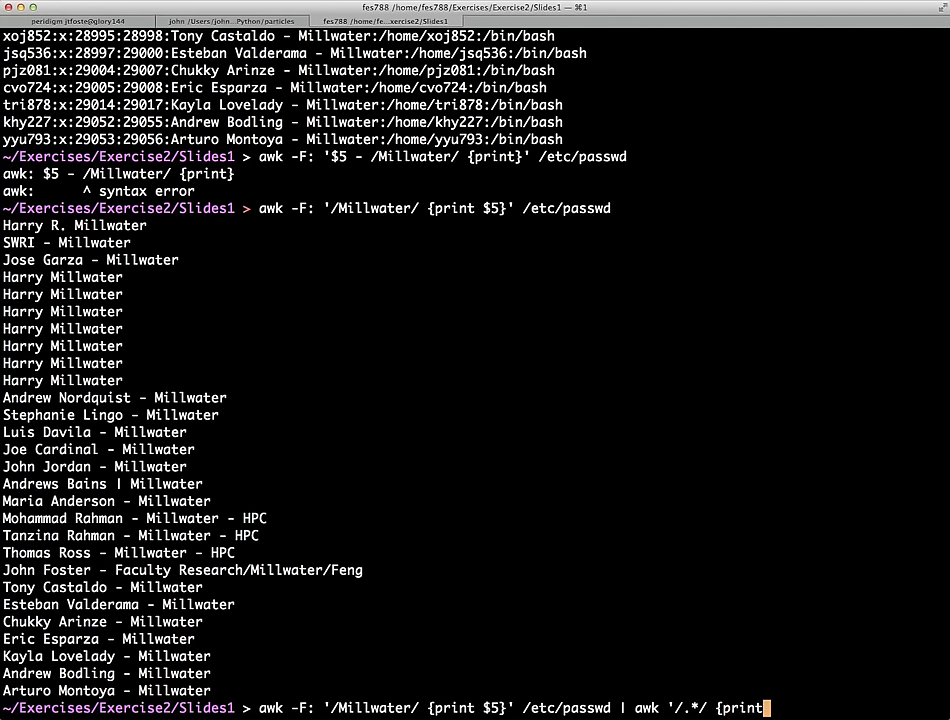
text($1,)
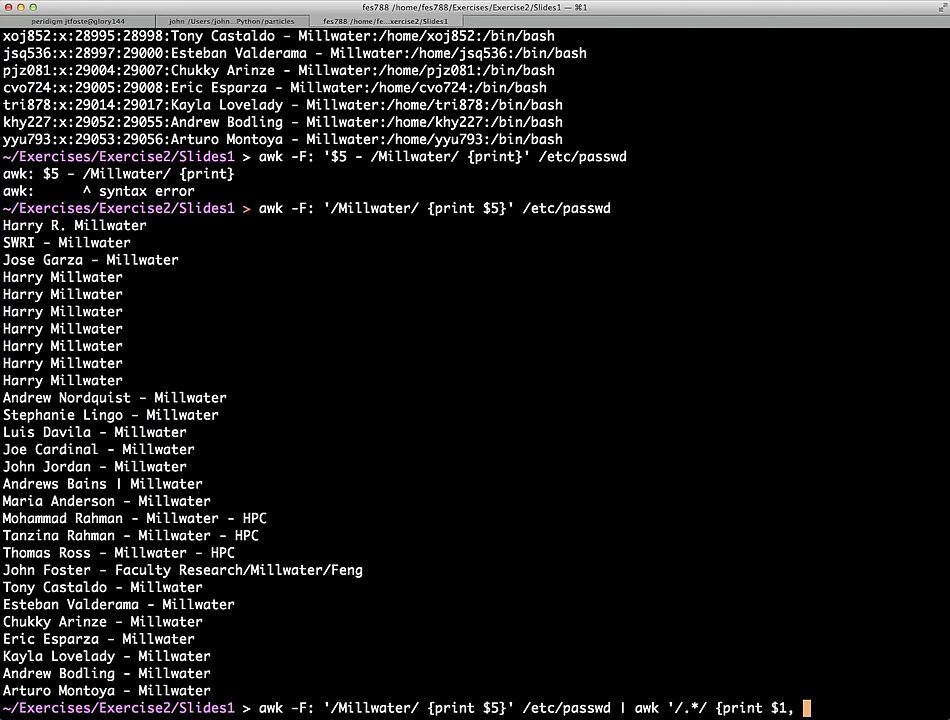
text($2}')
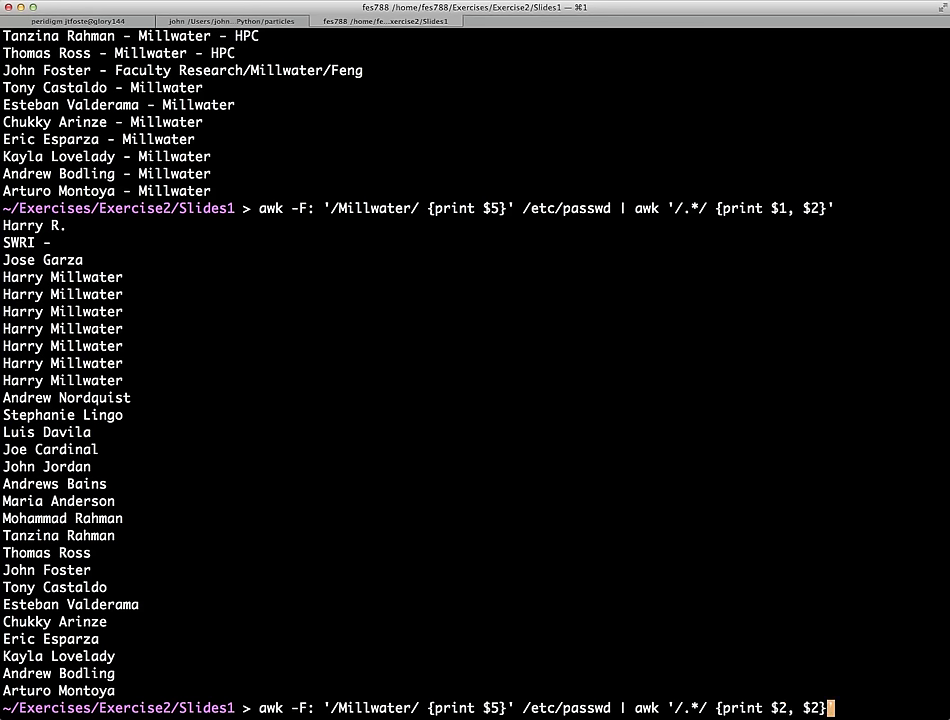
Step: Print surname then first name with printf "%-20s %12s\n", $2, $1
key(Return)
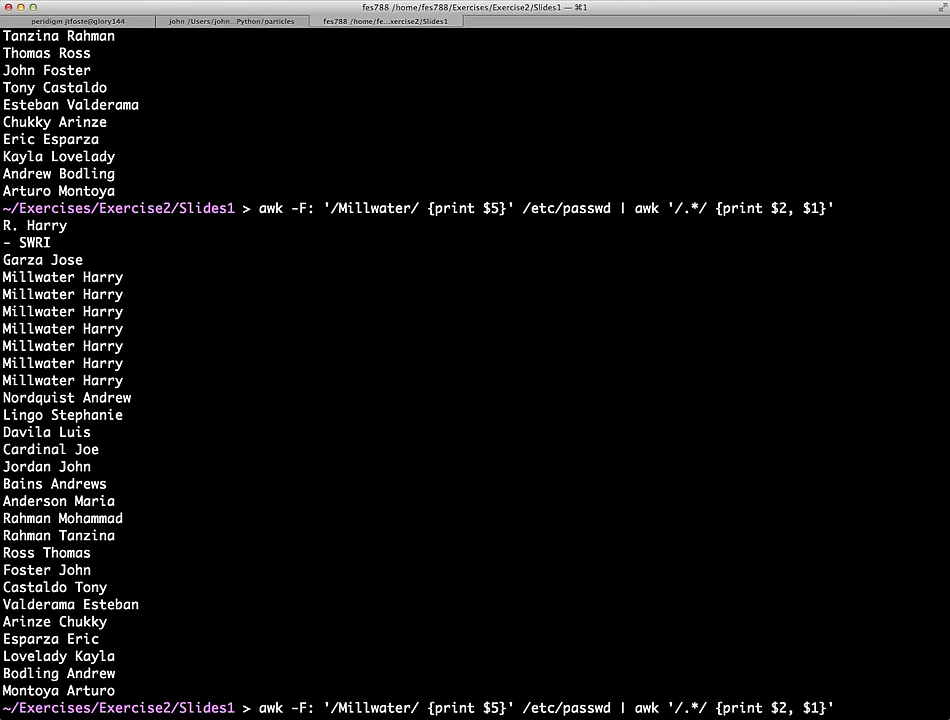
text(f)
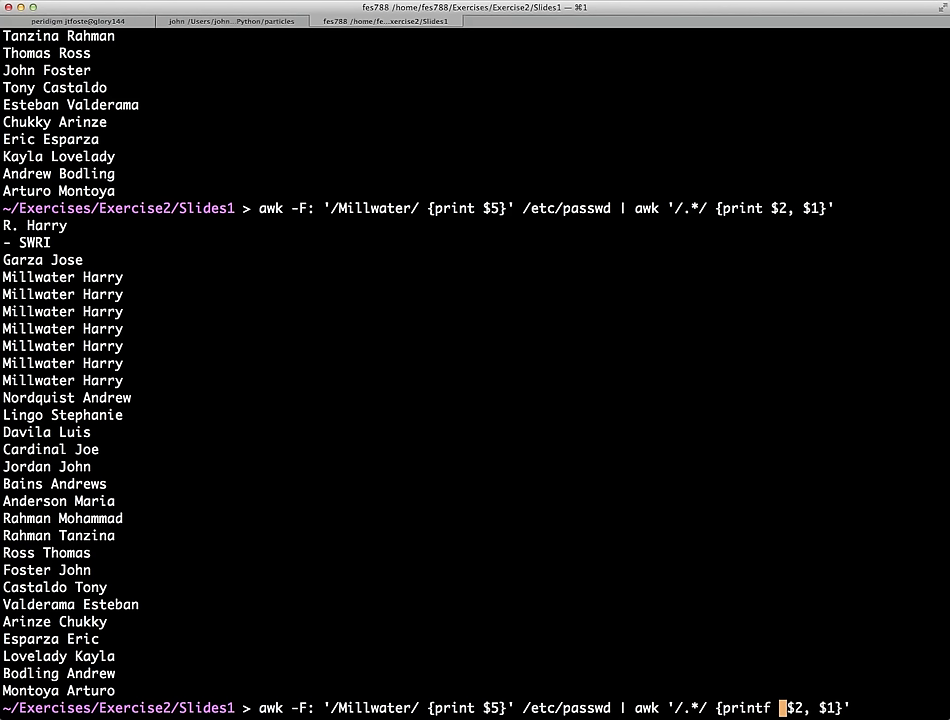
text("%)
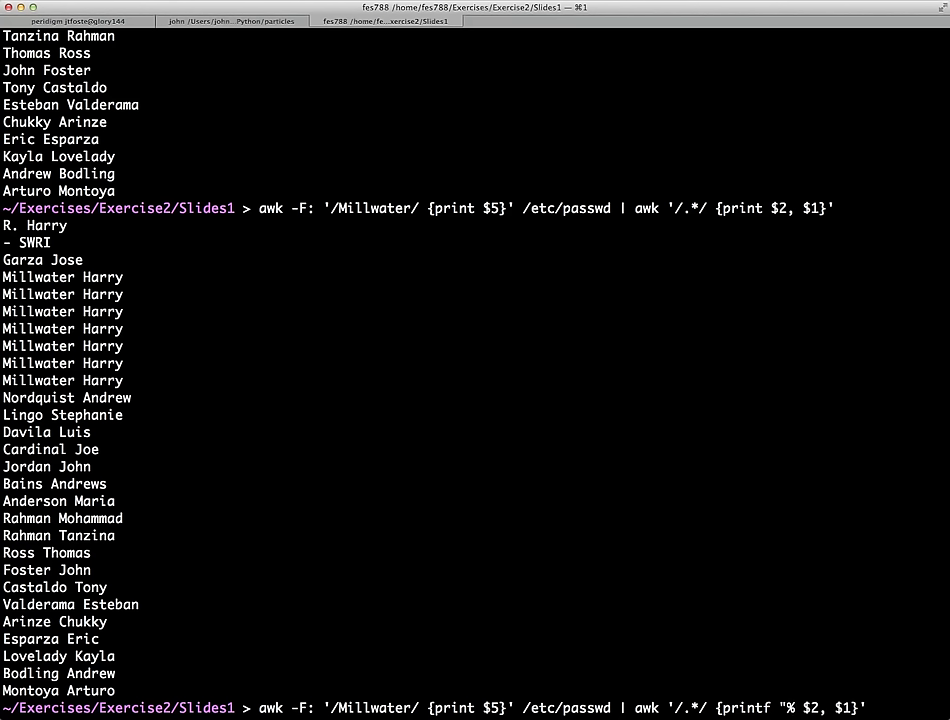
text(-20s)
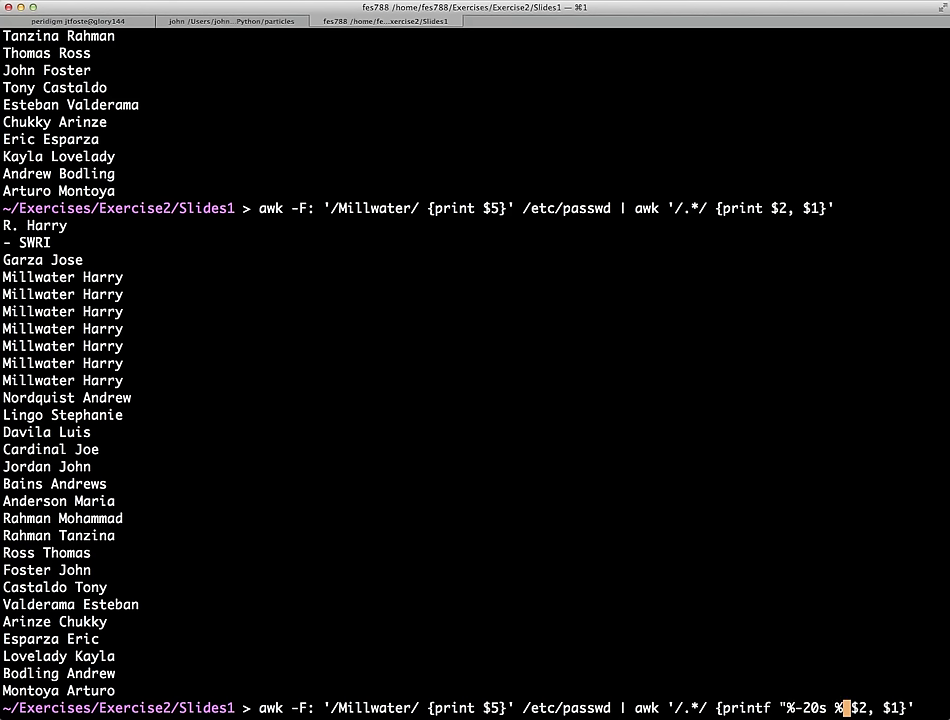
text(%12s\n)
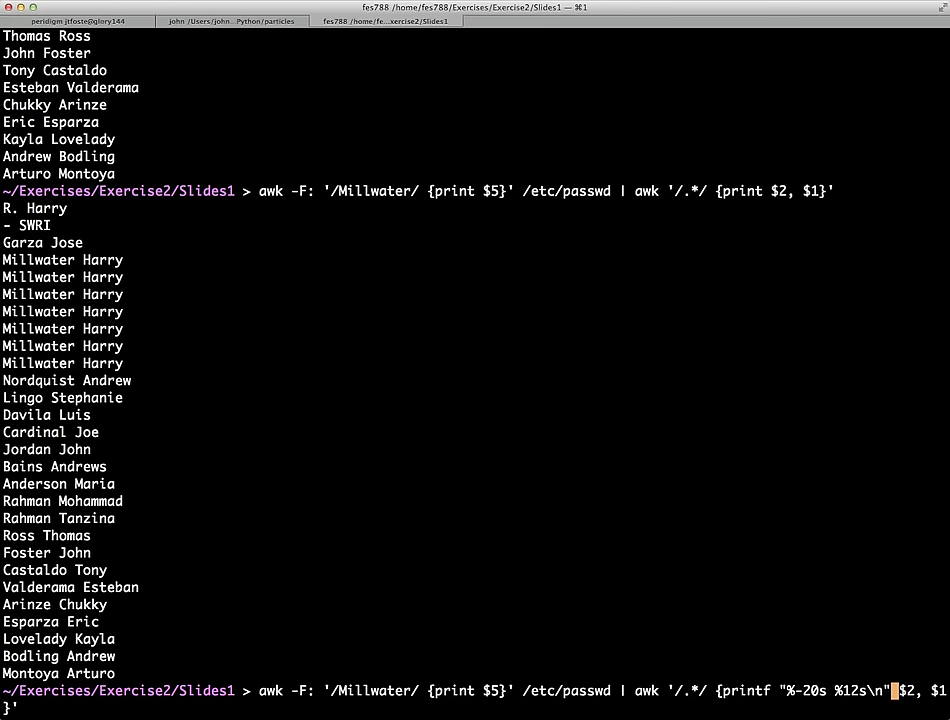
key(Return)
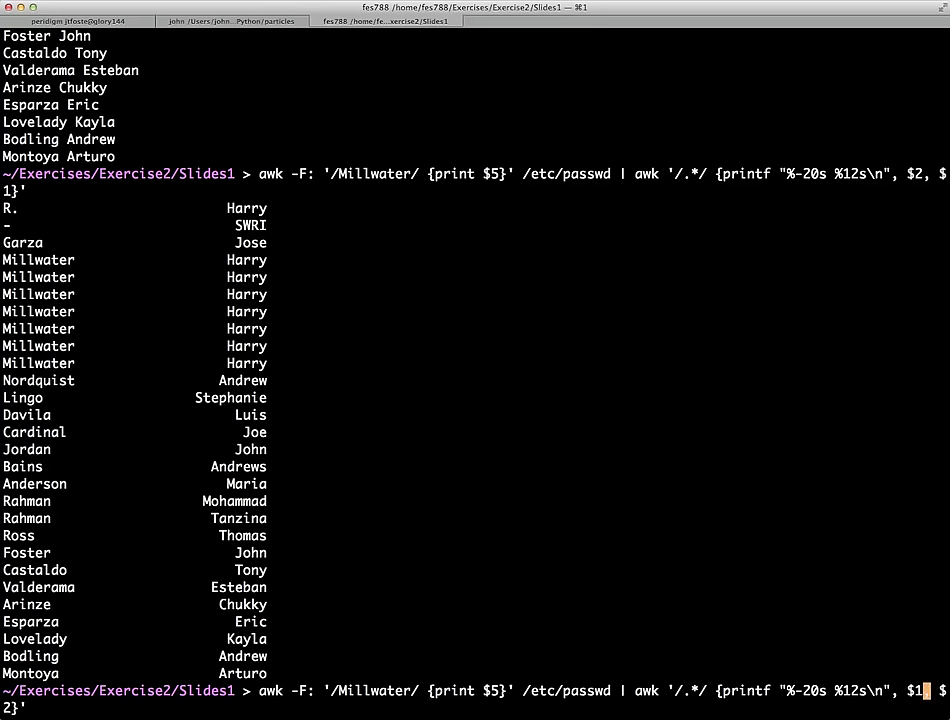
Step: Rerun the printf listing with arguments swapped to $1, $2
key(Return)
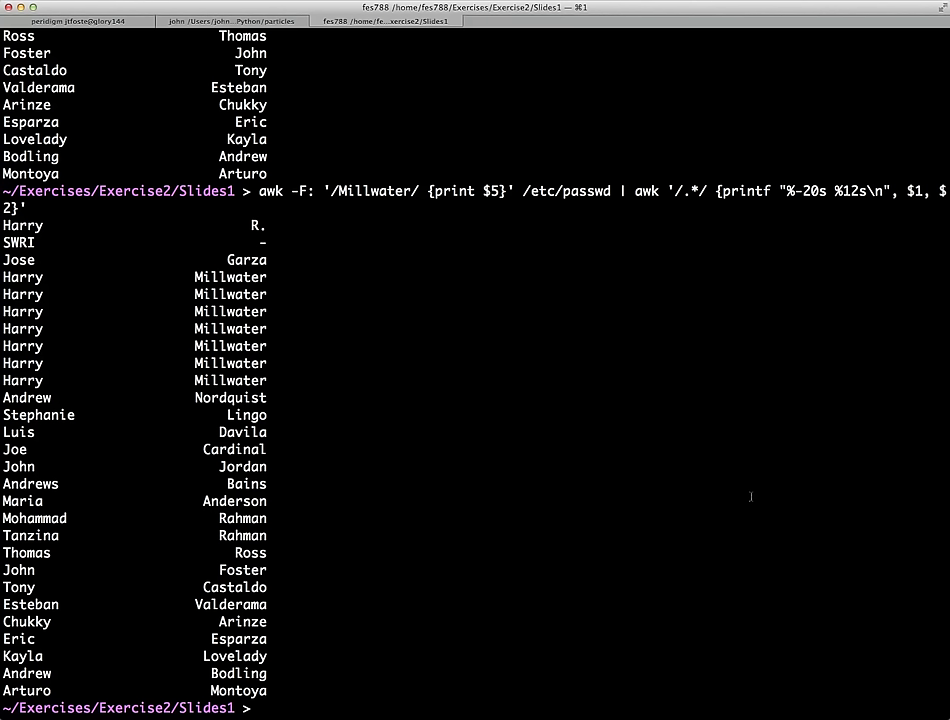
Step: Pipe echo 22 7 into awk to print $1/$2 (3.14286) and then $1+$2 (29)
text(echo)
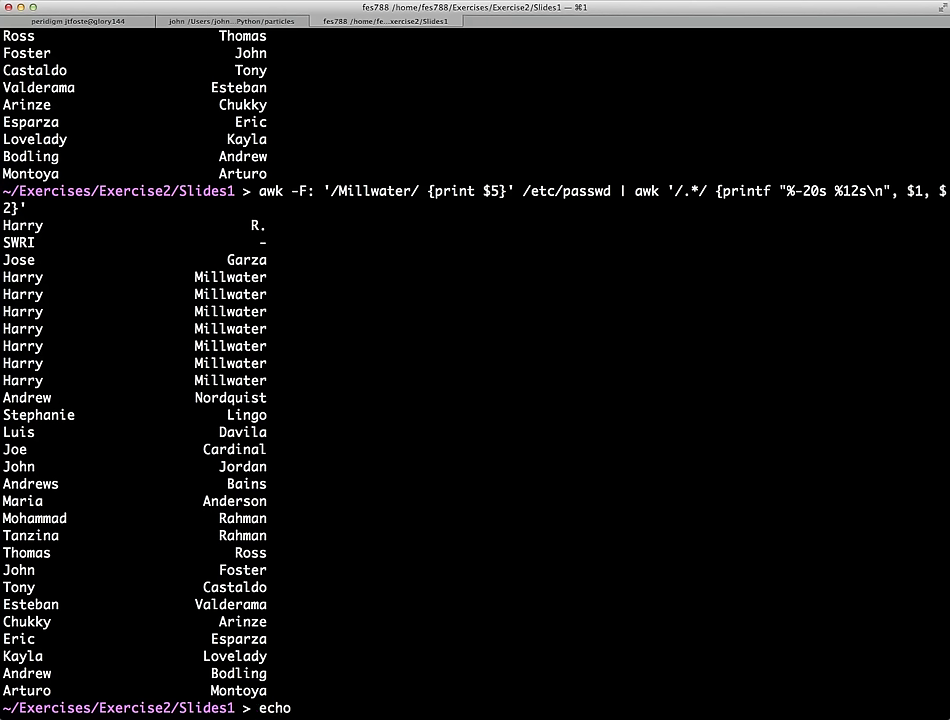
text(22 7)
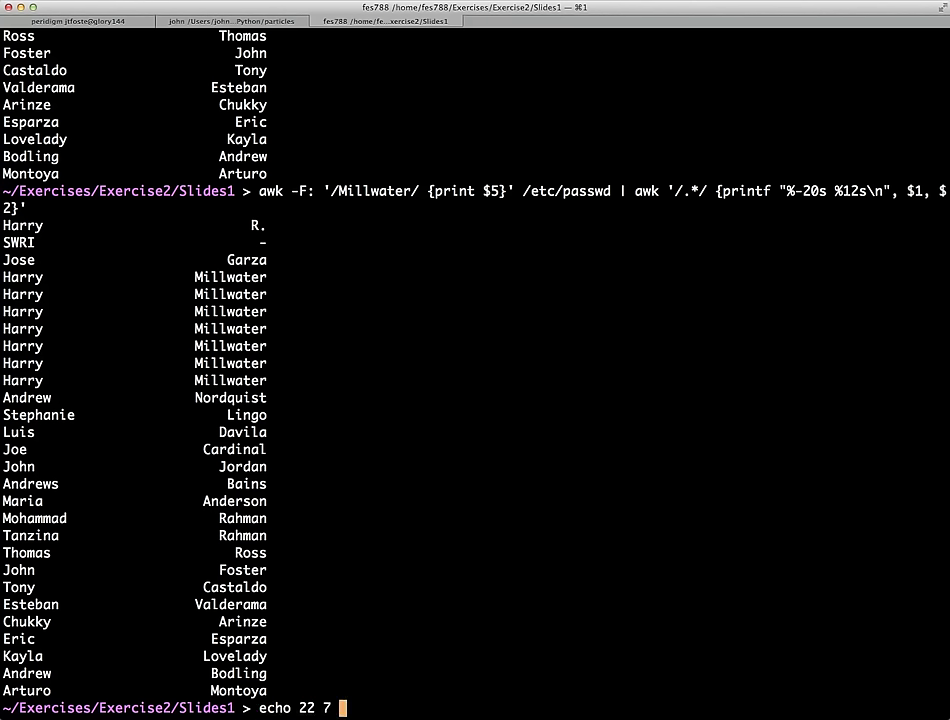
text(| awk)
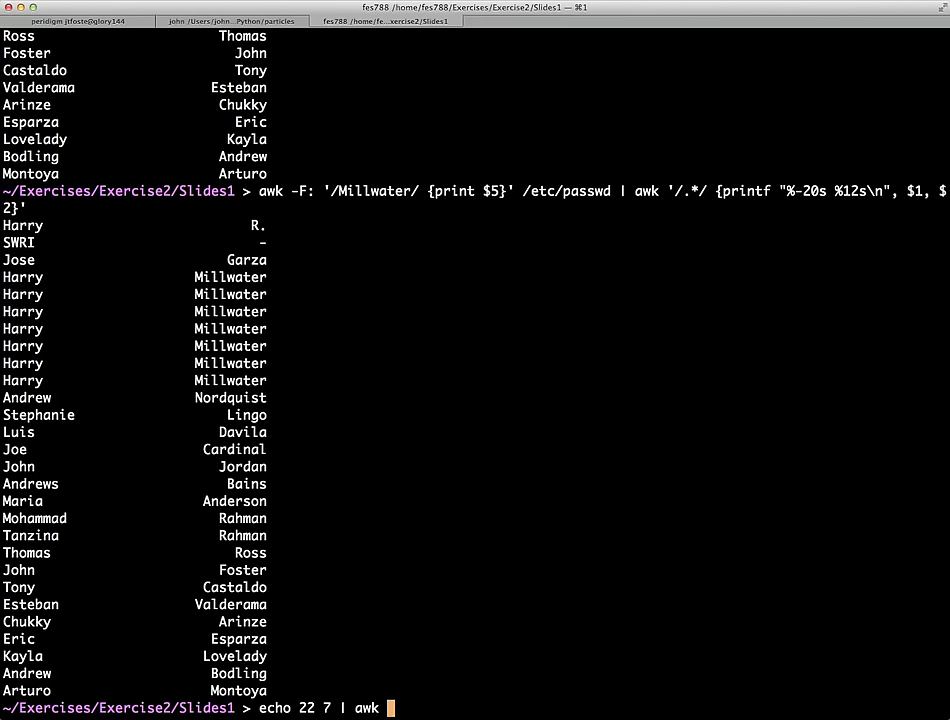
text('{print)
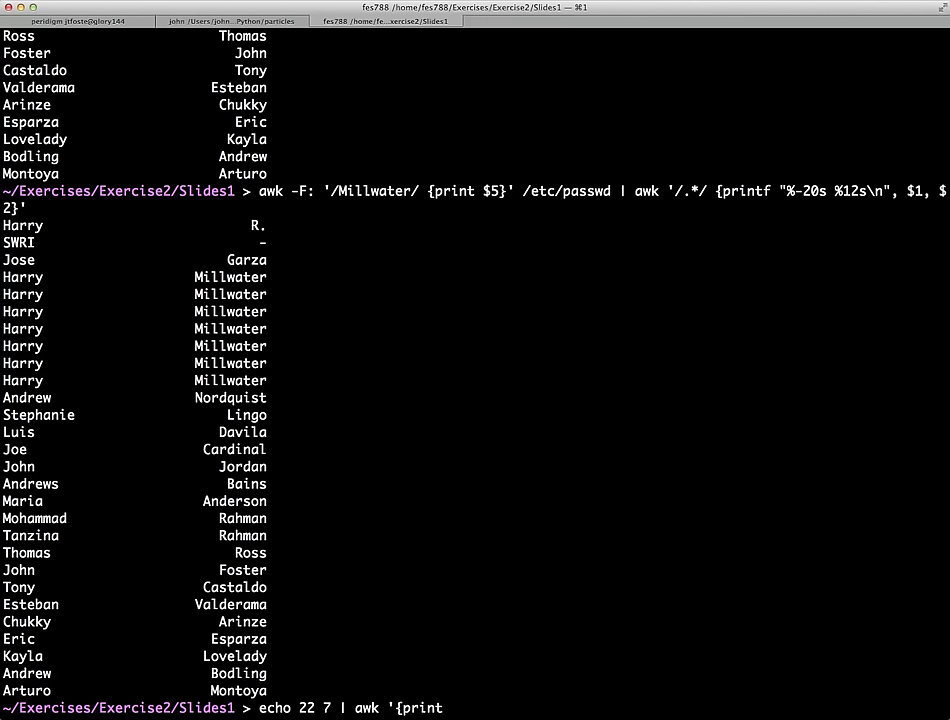
text($1/)
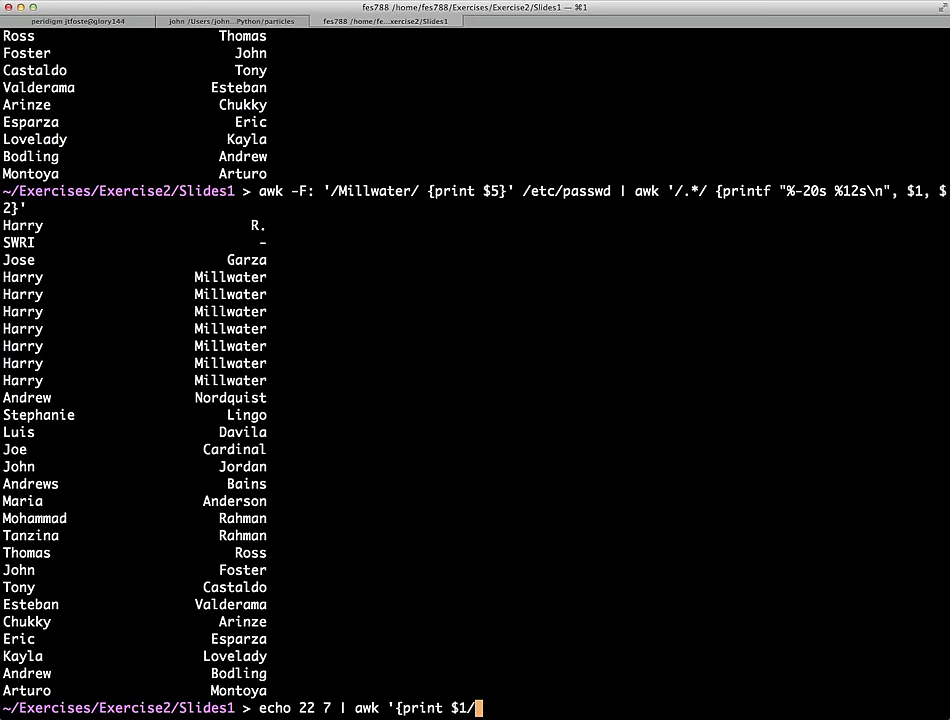
text($2)
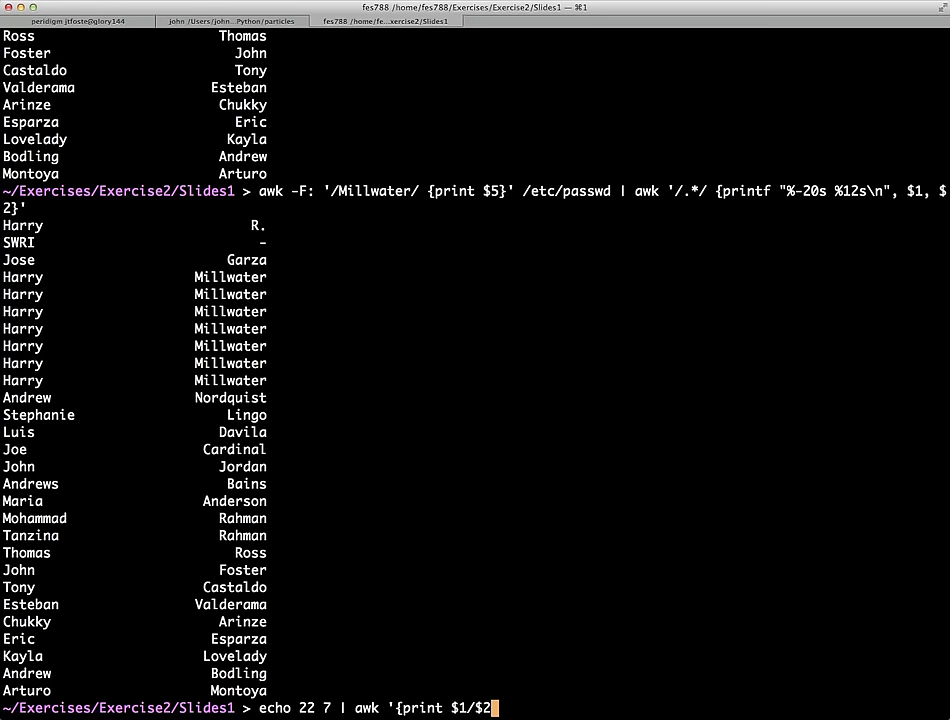
text(')
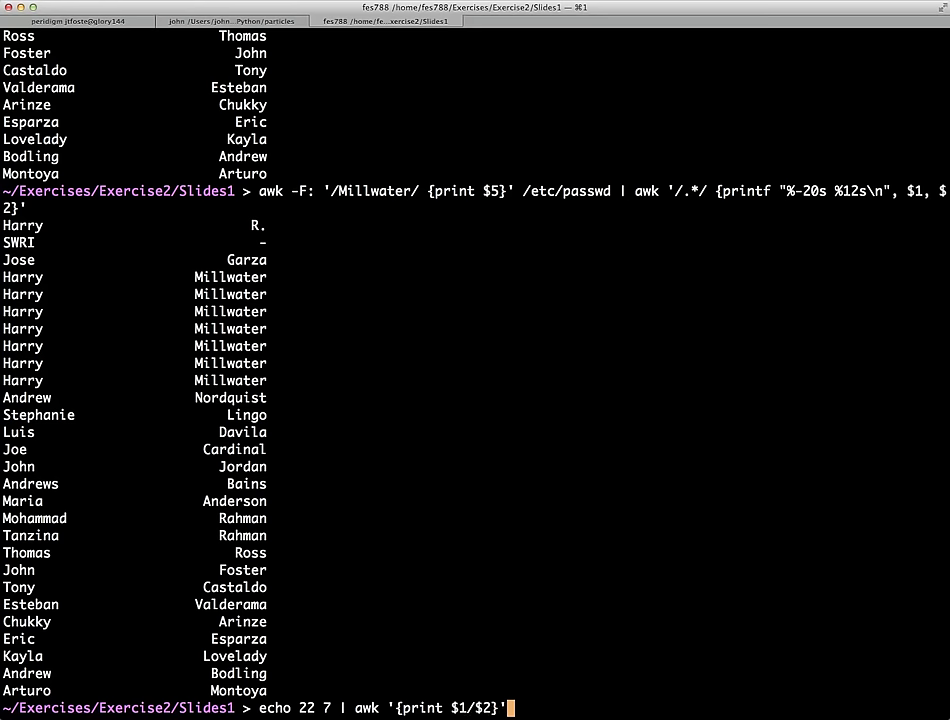
key(Return)
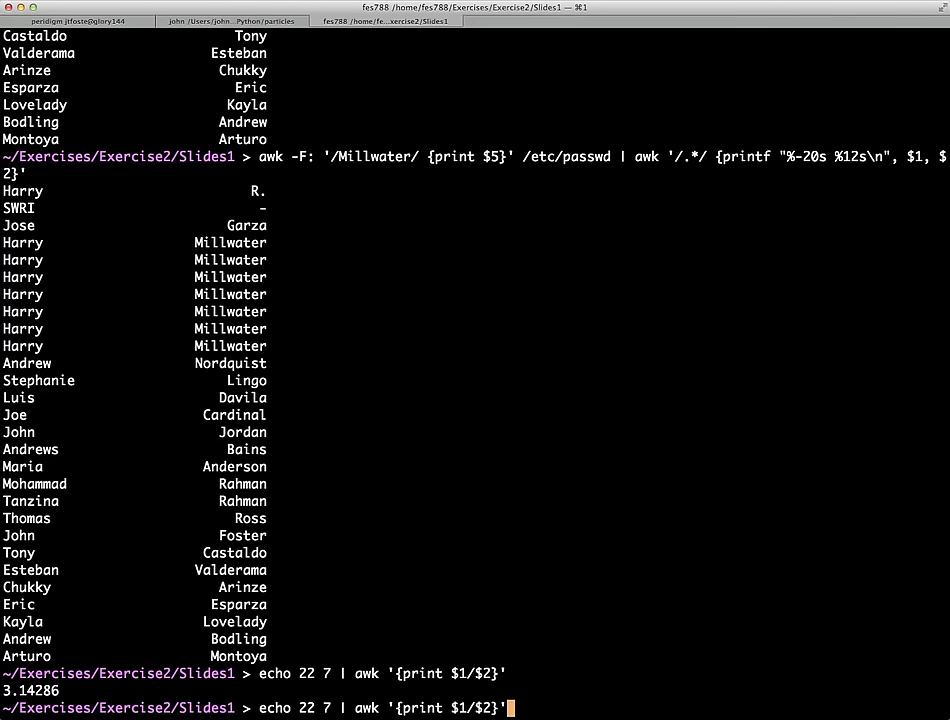
text(+)
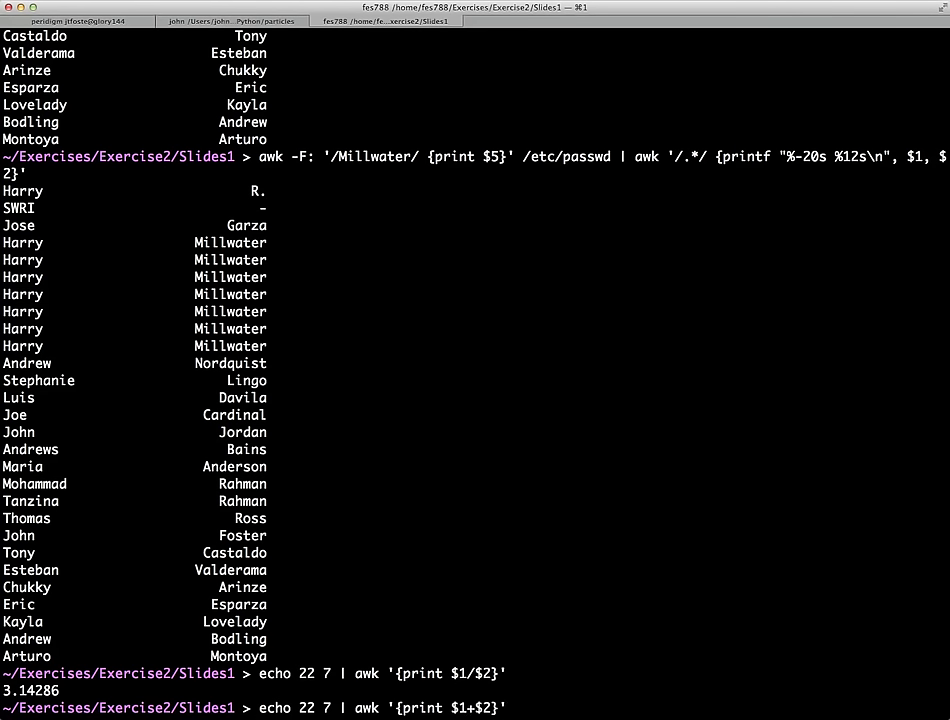
key(Return)
text(vi)
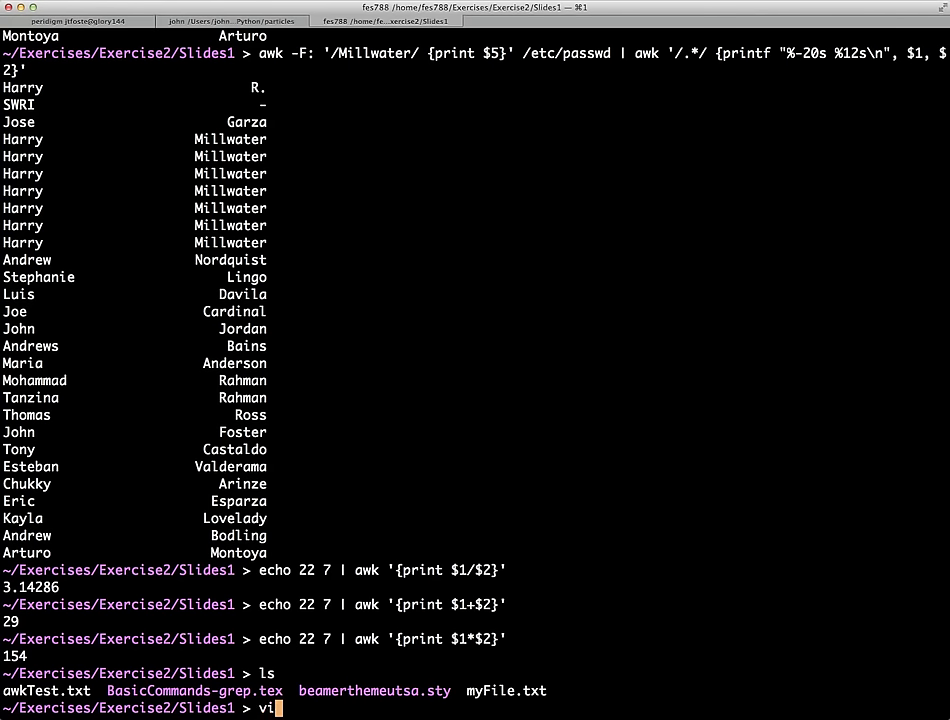
Step: Open awkTest.txt in vi, then run awk '{print $1*$2}' awkTest.txt for the column products
text(awkTest.txt)
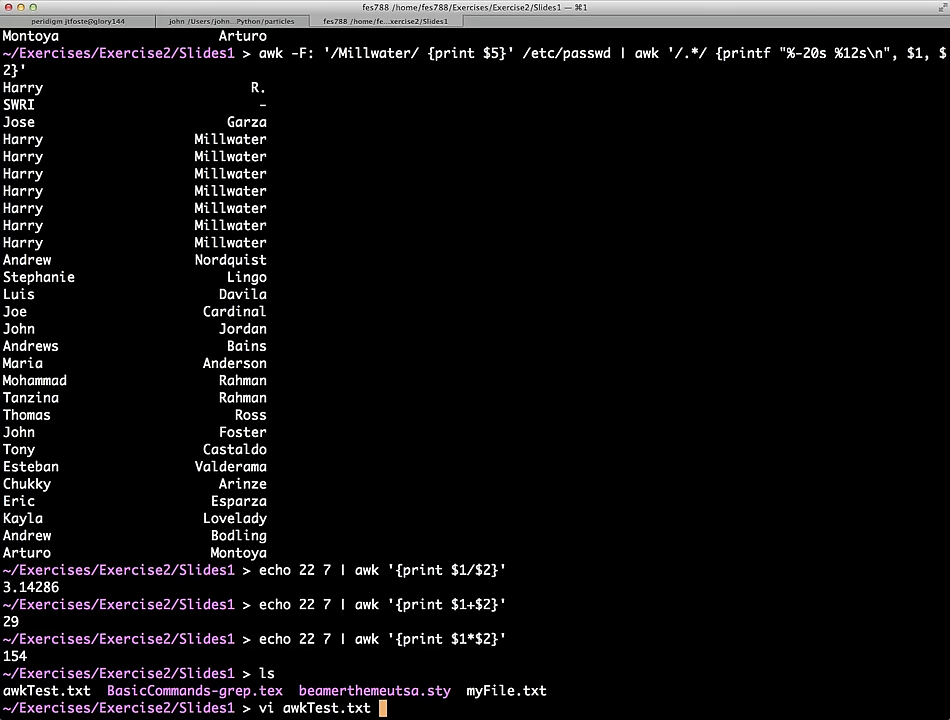
key(Return)
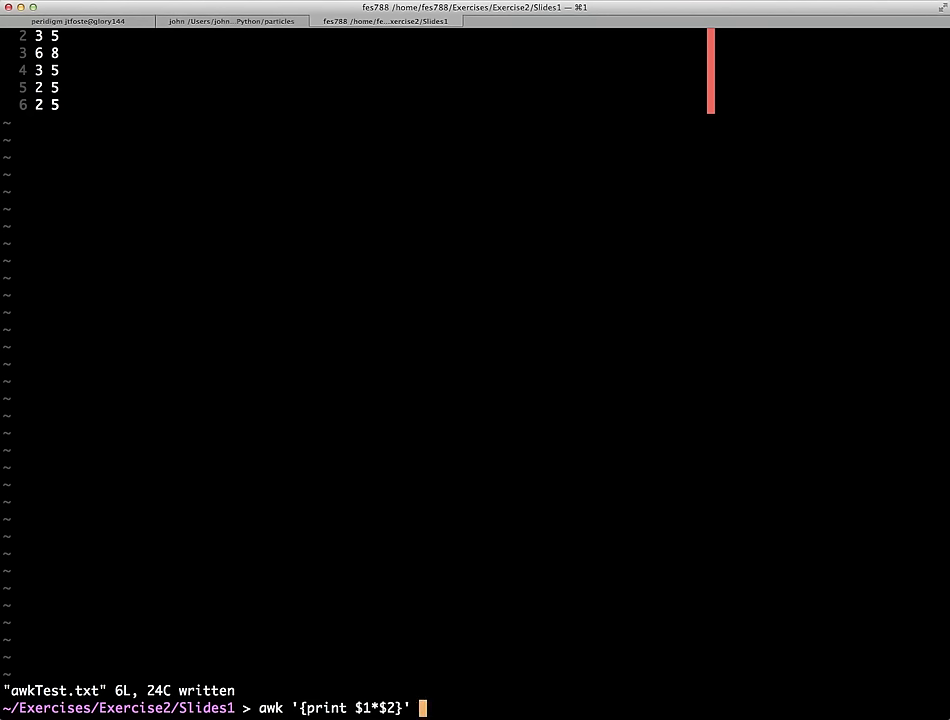
text(aw)
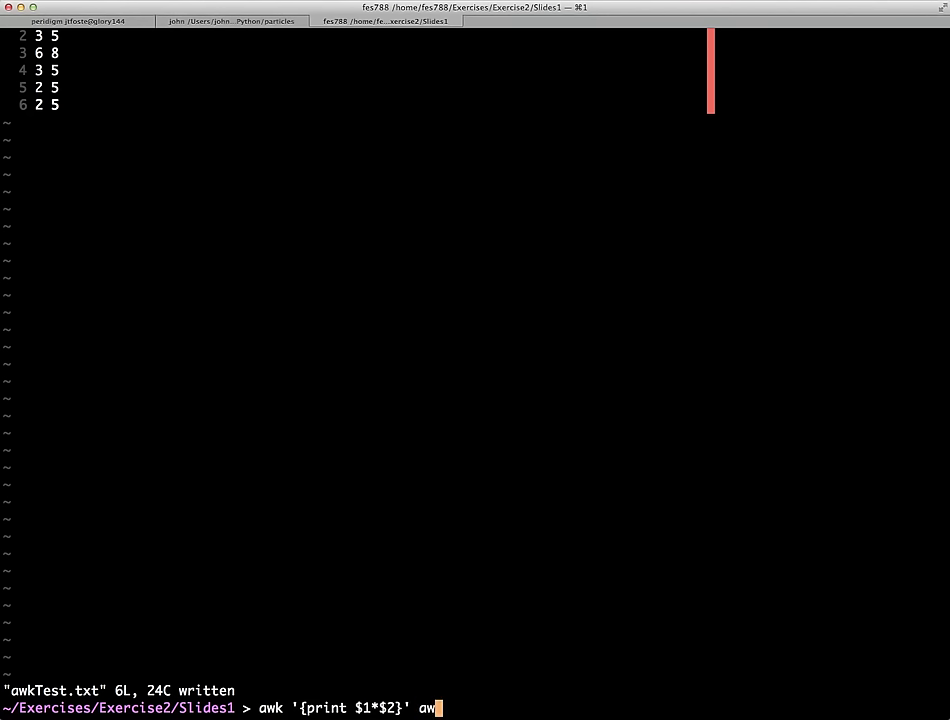
key(Return)
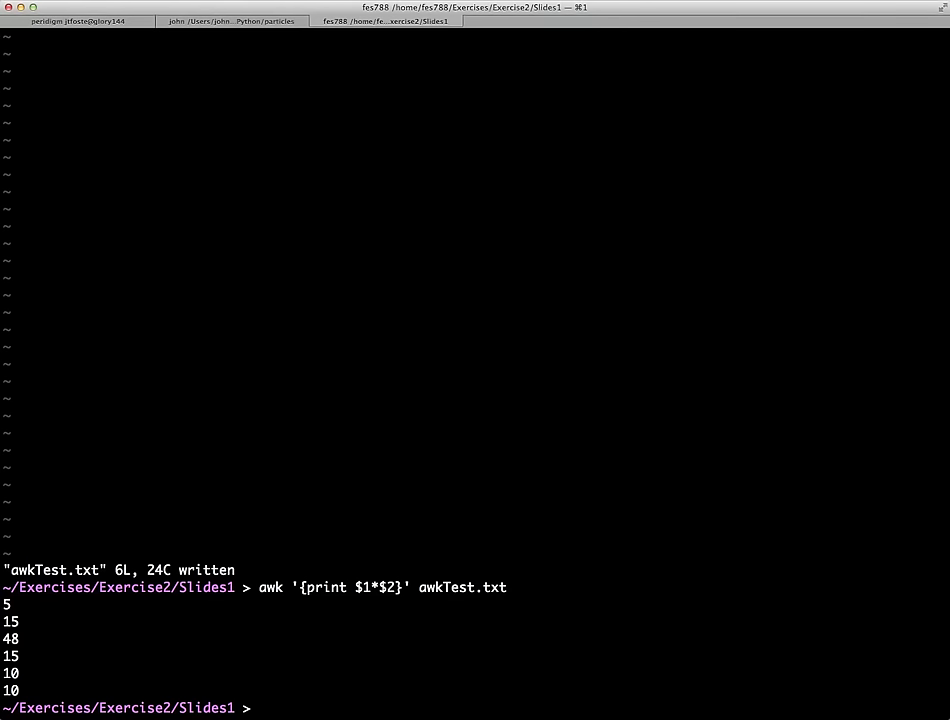
text(vi)
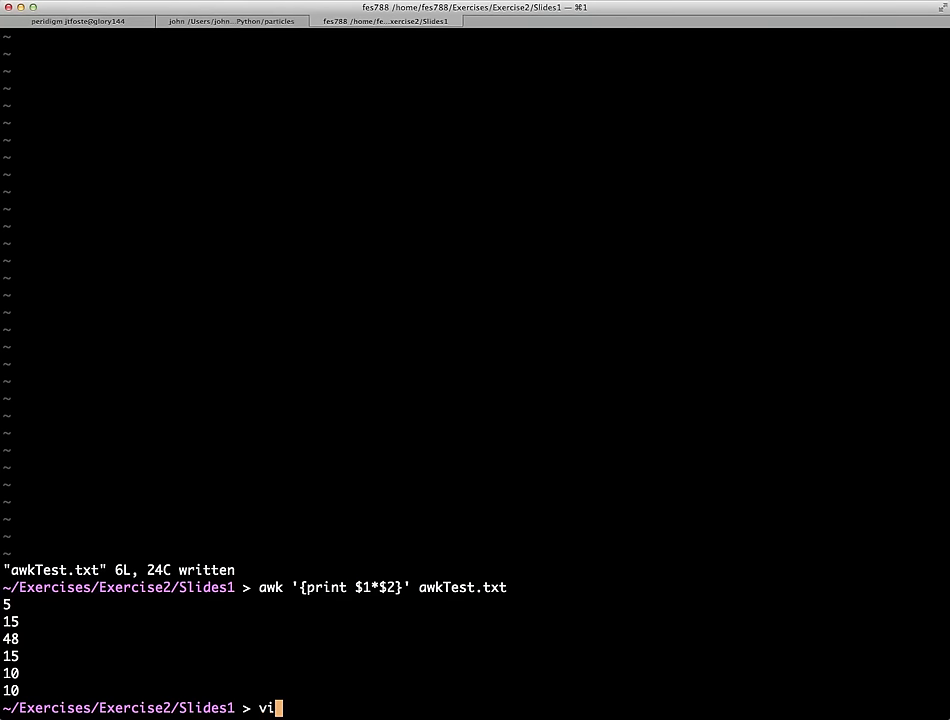
Step: In vi change awkTest.txt's last value to 5.1, save with :wq, and rerun the products
key(Return)
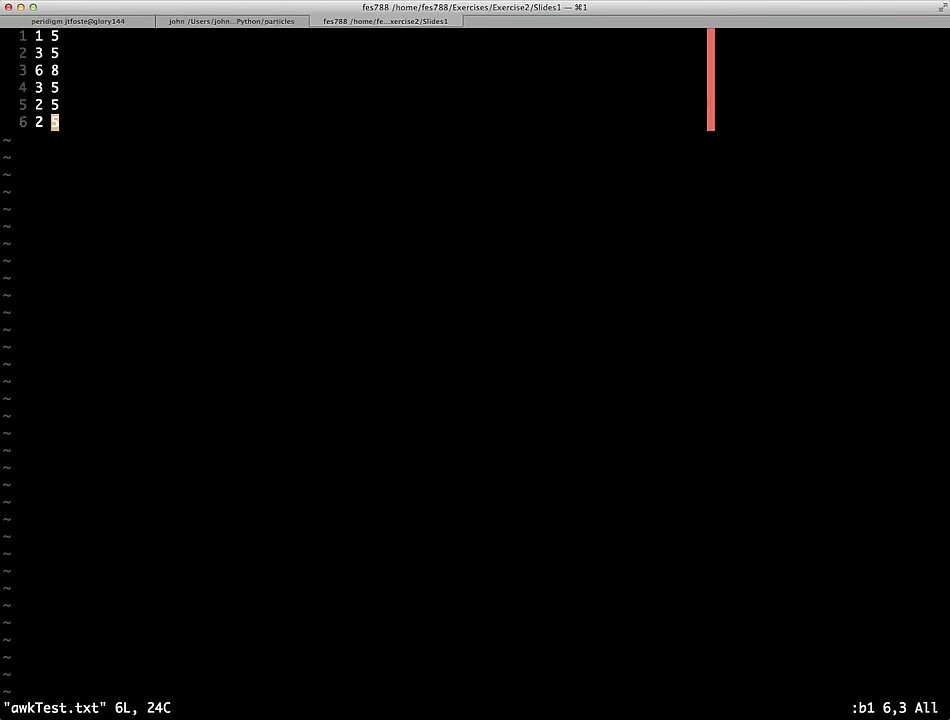
text(.1)
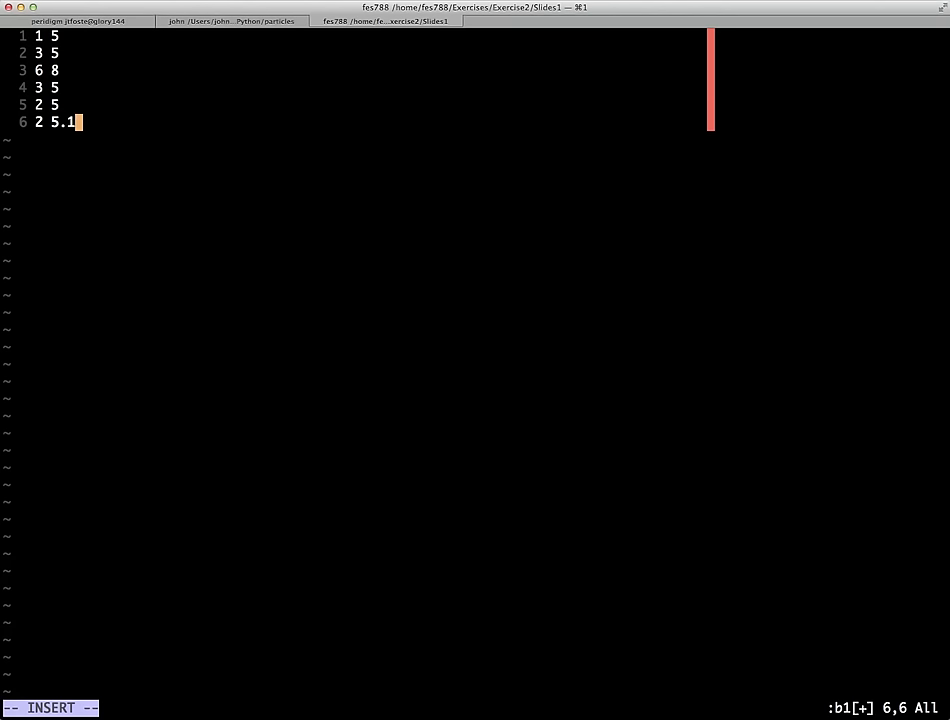
text(:wq)
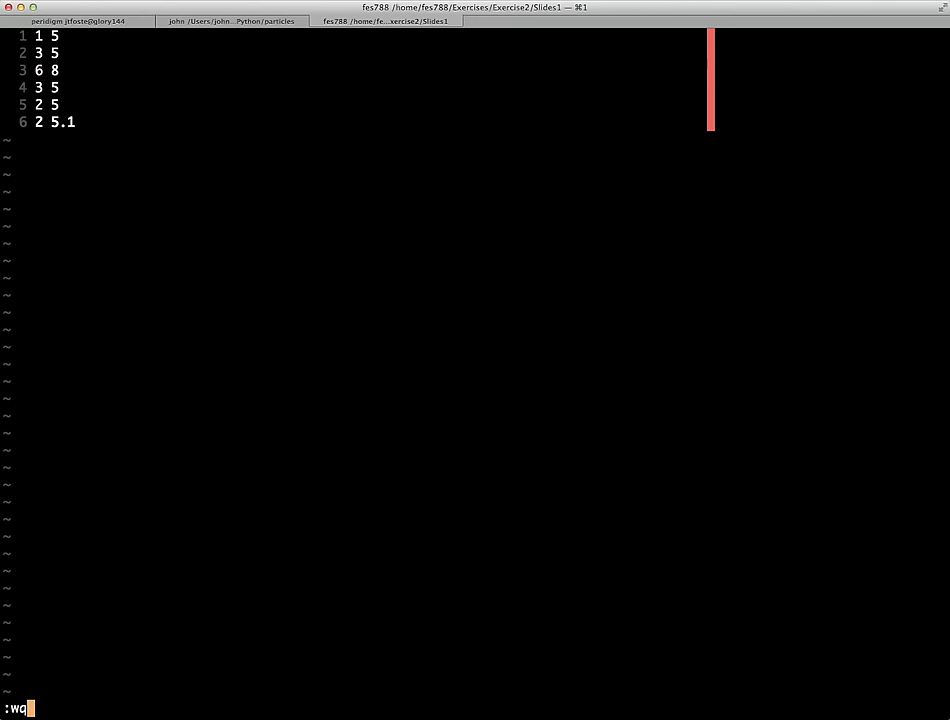
key(Return)
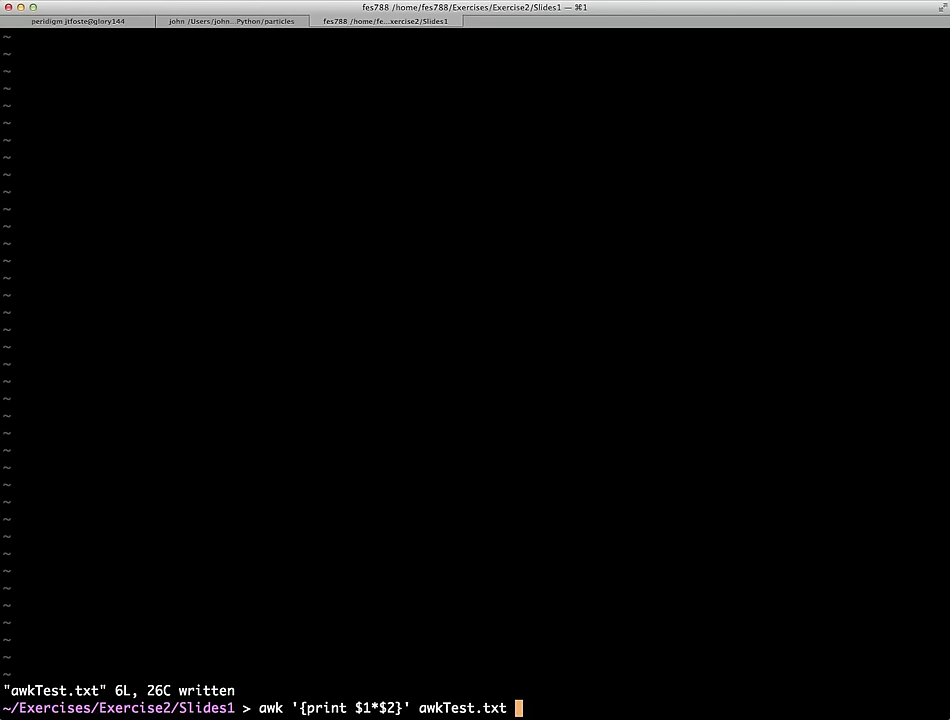
key(Return)
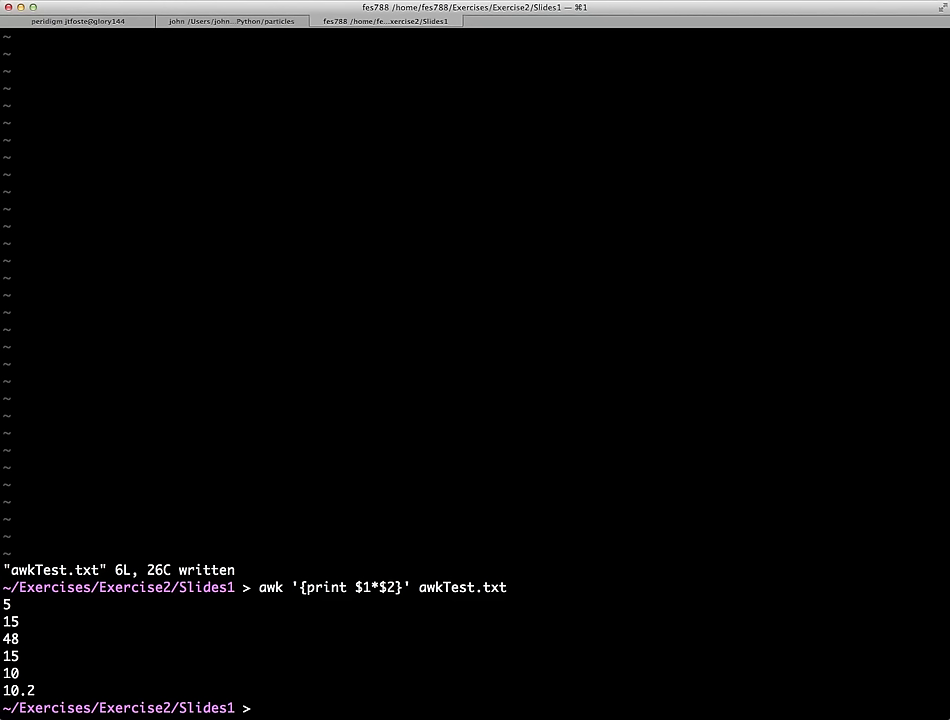